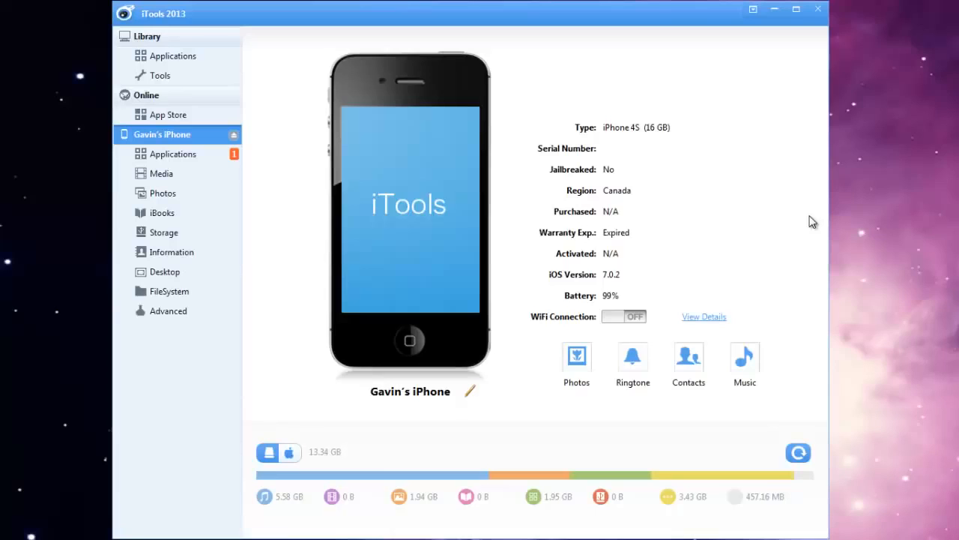
{"action": "mouse_move", "coordinate": [719, 196]}
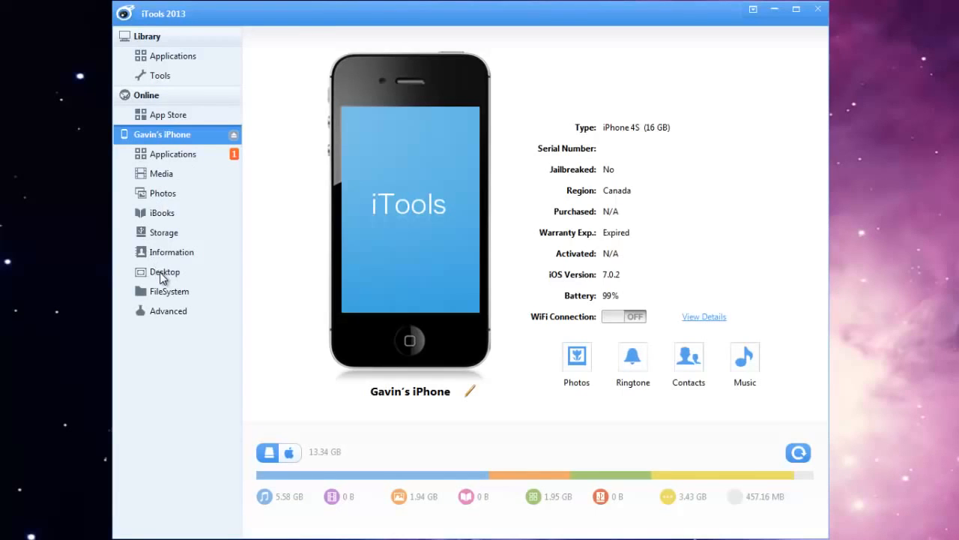
- Select the iPhone's Desktop in the sidebar and switch to the Live Desktop tab
{"action": "left_click", "coordinate": [165, 271]}
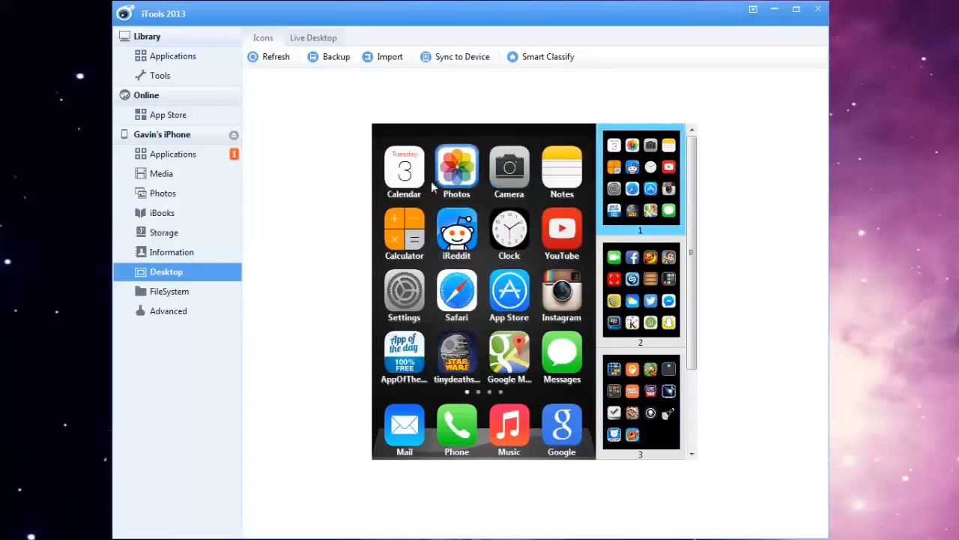
{"action": "mouse_move", "coordinate": [312, 45]}
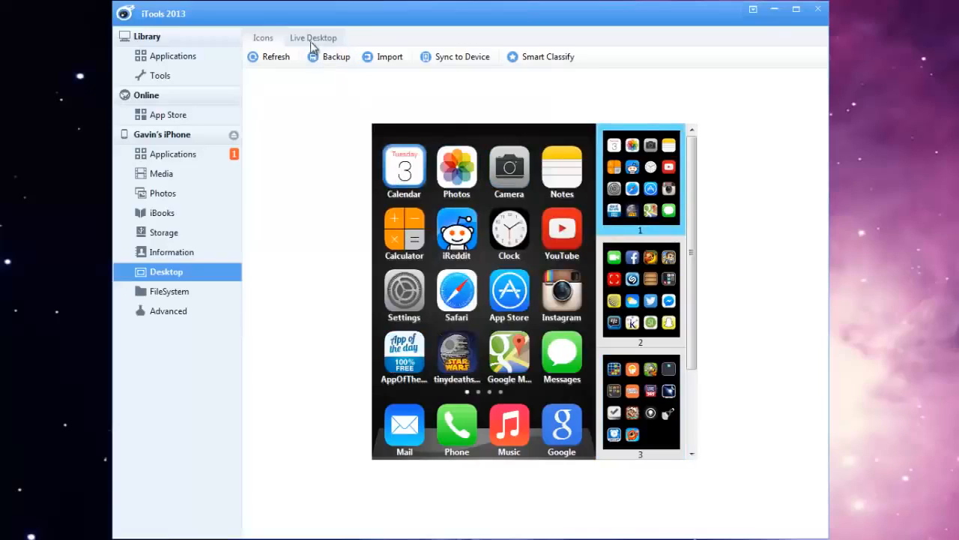
{"action": "left_click", "coordinate": [313, 37]}
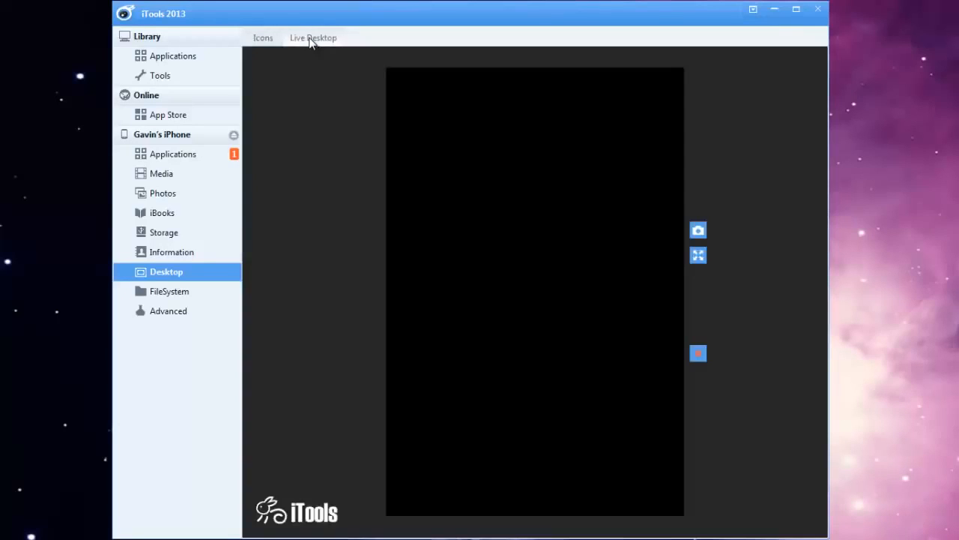
{"action": "mouse_move", "coordinate": [352, 59]}
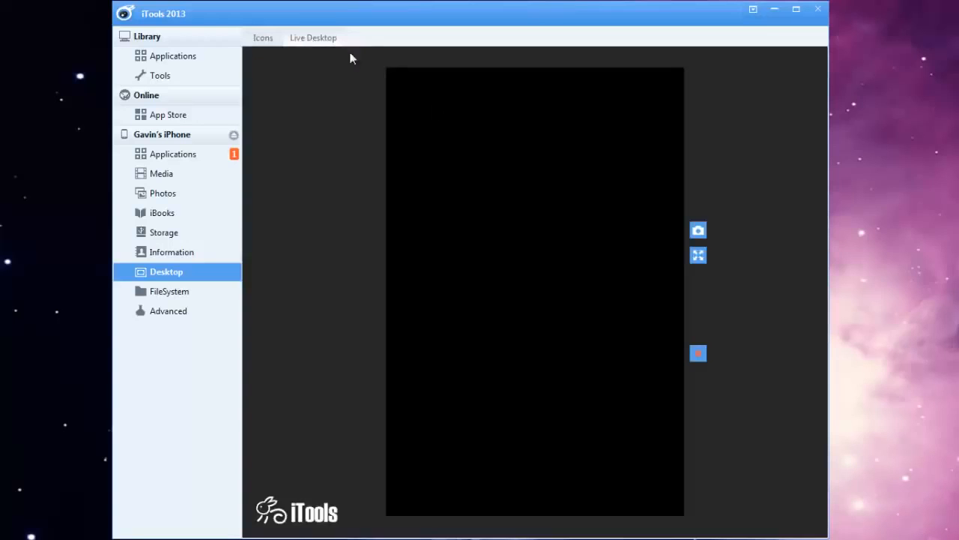